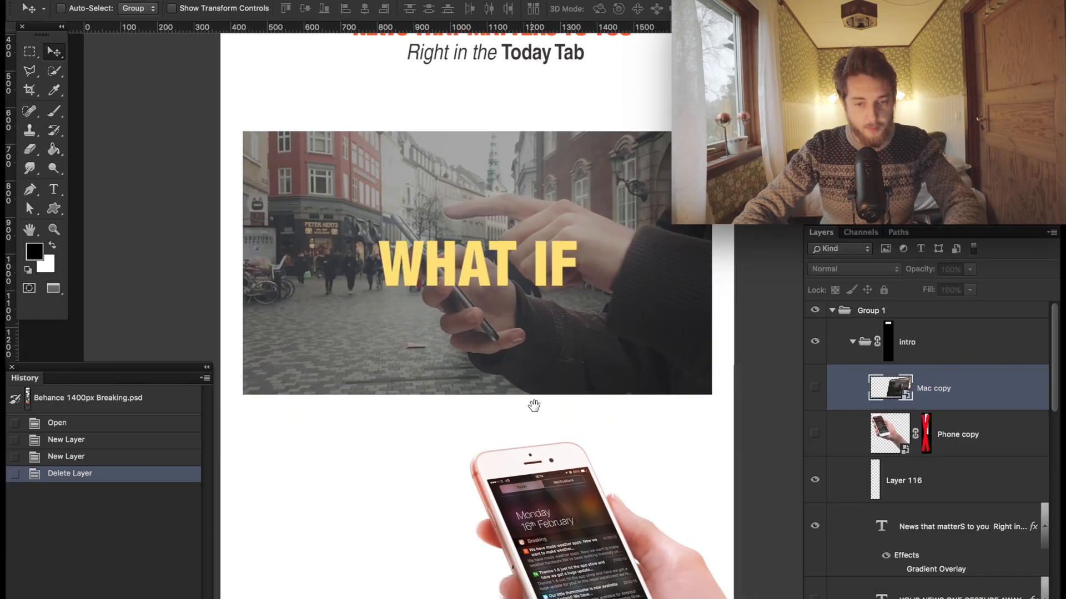
Step: Add a new empty layer above the phone image to hold the white glow
{"action": "scroll", "scroll_direction": "down", "scroll_amount": 3}
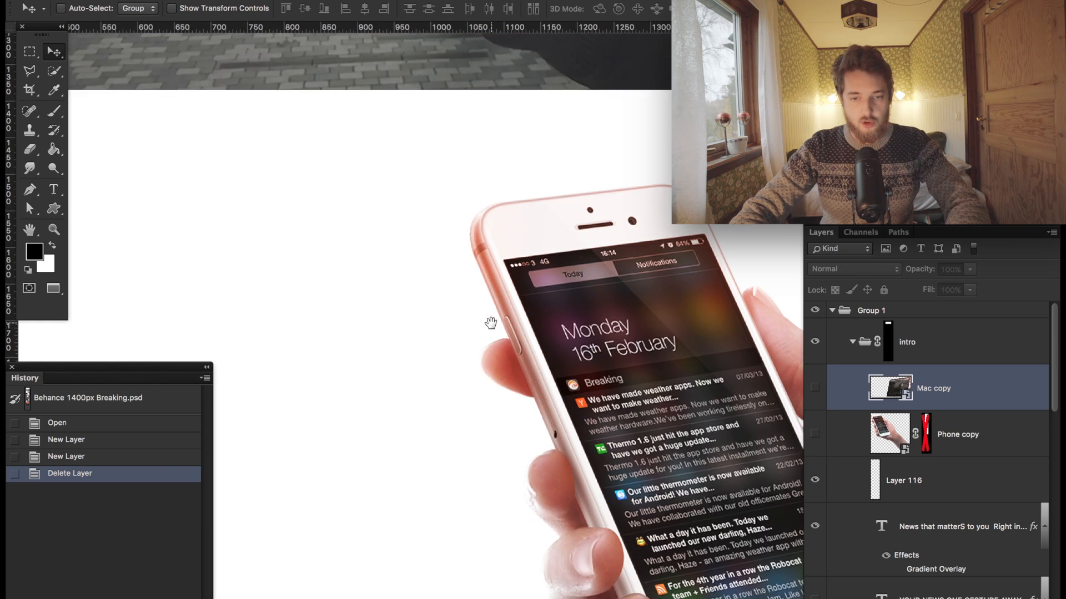
{"action": "mouse_move", "coordinate": [544, 325]}
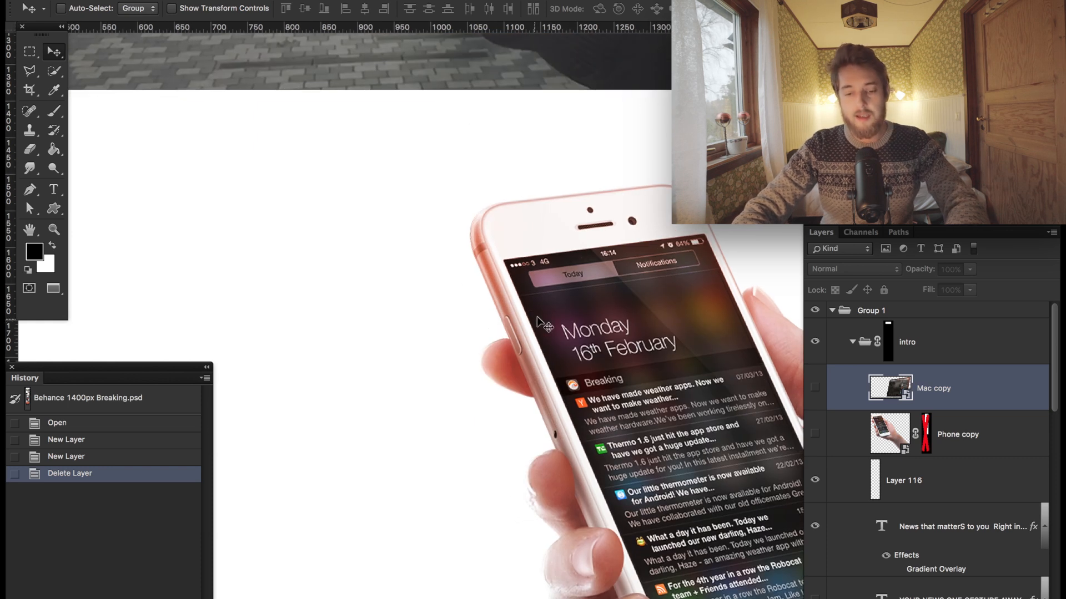
{"action": "scroll", "scroll_direction": "down", "scroll_amount": 3}
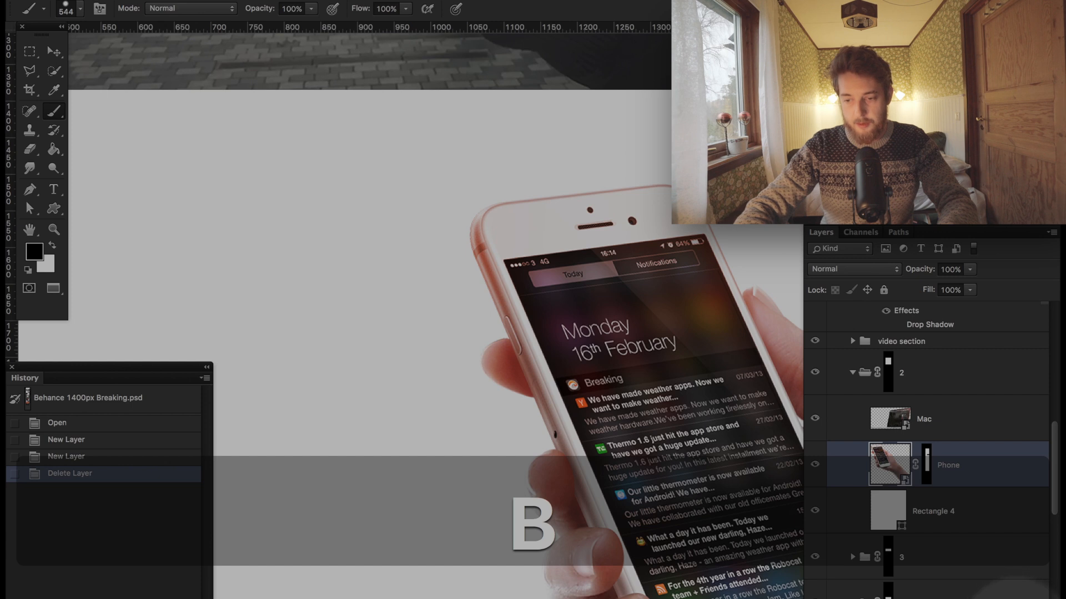
{"action": "left_click", "coordinate": [418, 292]}
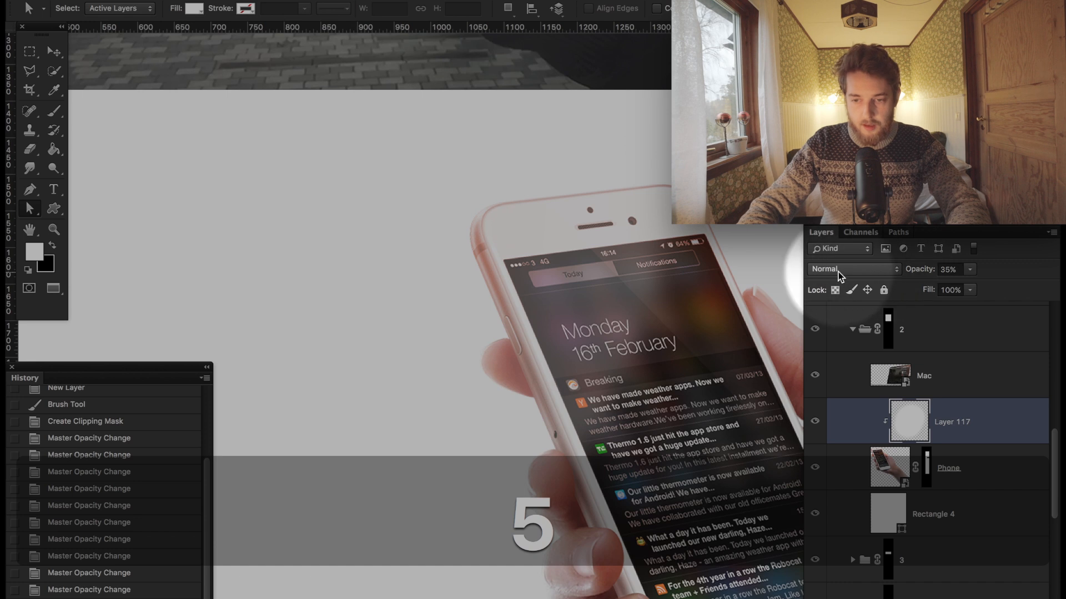
{"action": "mouse_move", "coordinate": [818, 274]}
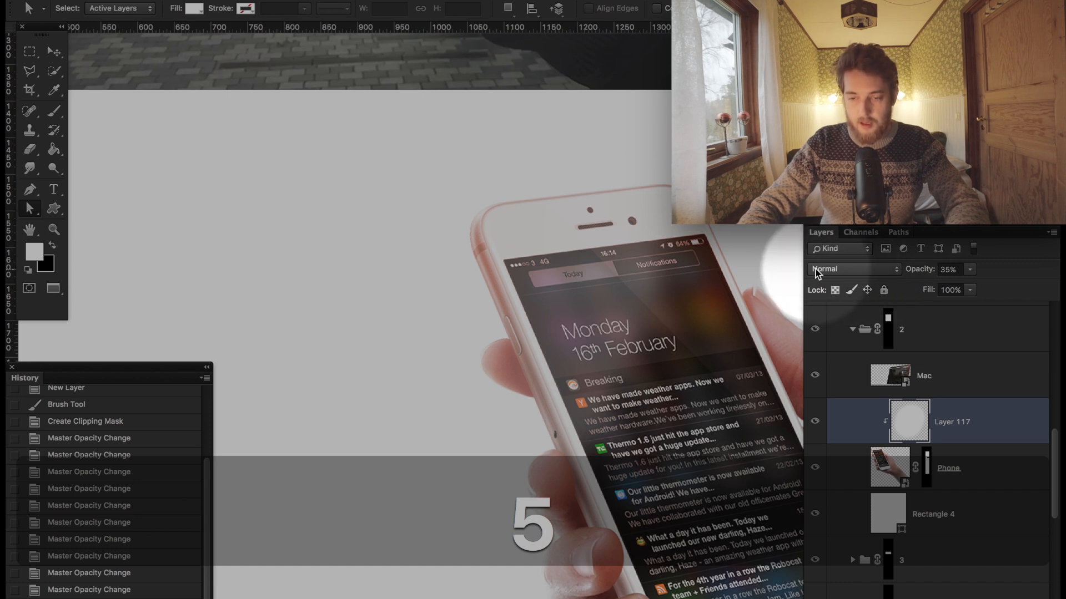
Step: Change the white glow layer's blend mode from the dropdown to Overlay
{"action": "left_click", "coordinate": [853, 269]}
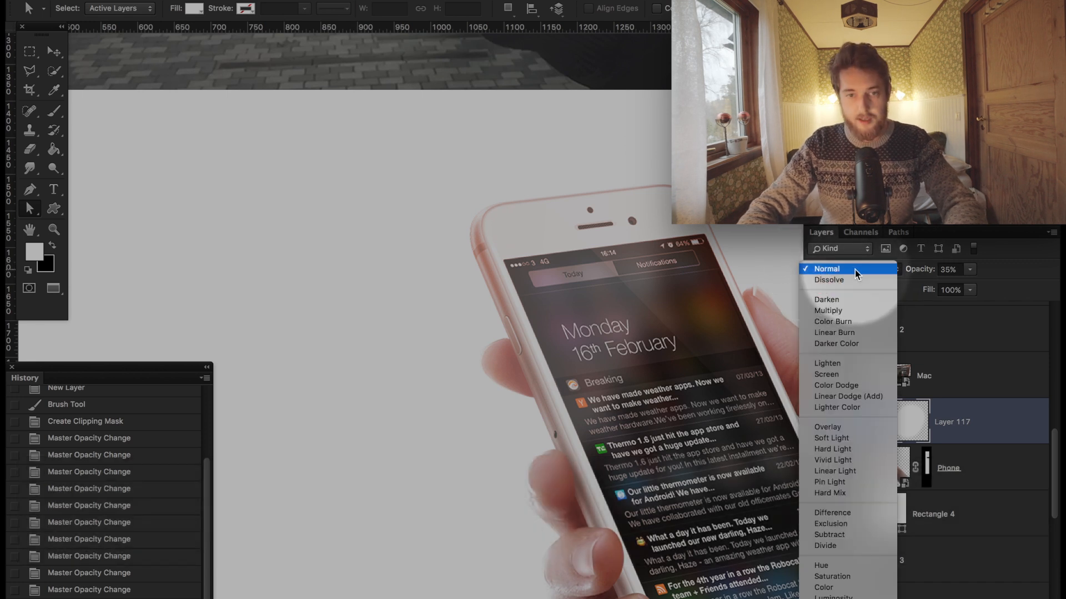
{"action": "mouse_move", "coordinate": [850, 280]}
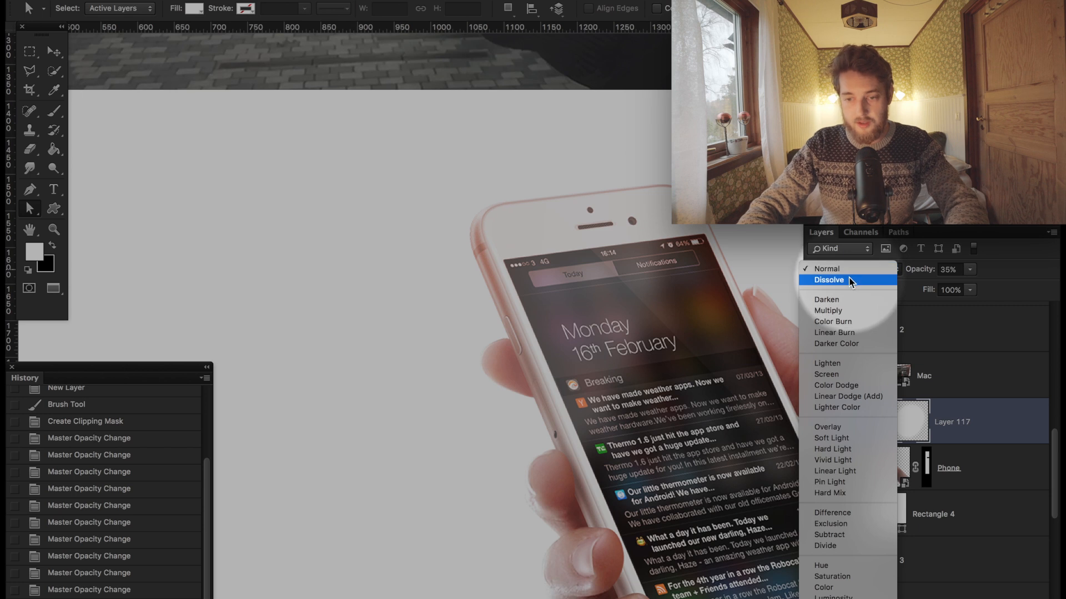
{"action": "mouse_move", "coordinate": [856, 333]}
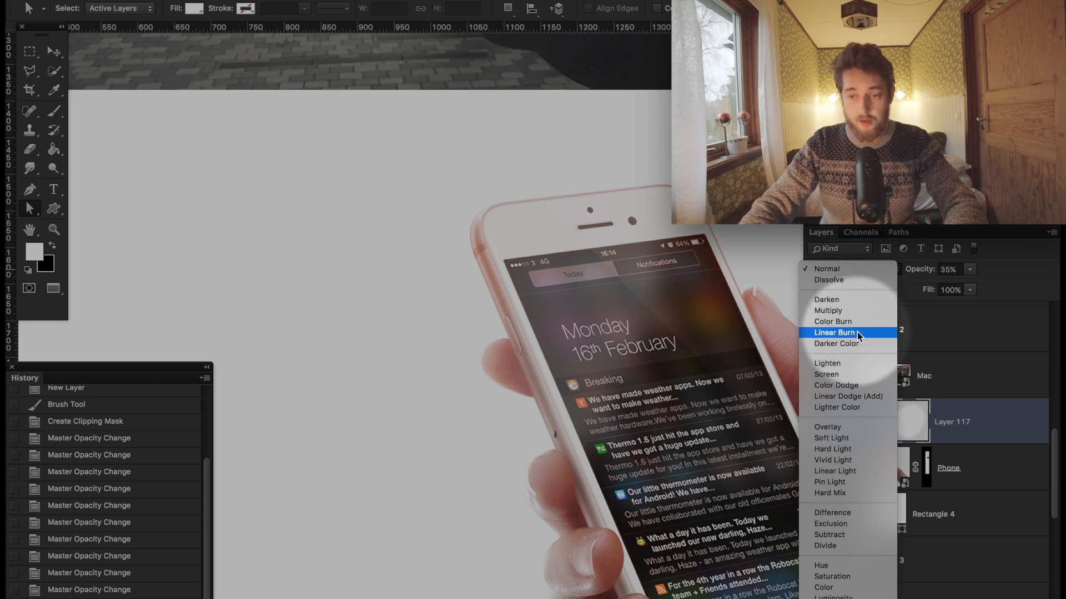
{"action": "mouse_move", "coordinate": [857, 373]}
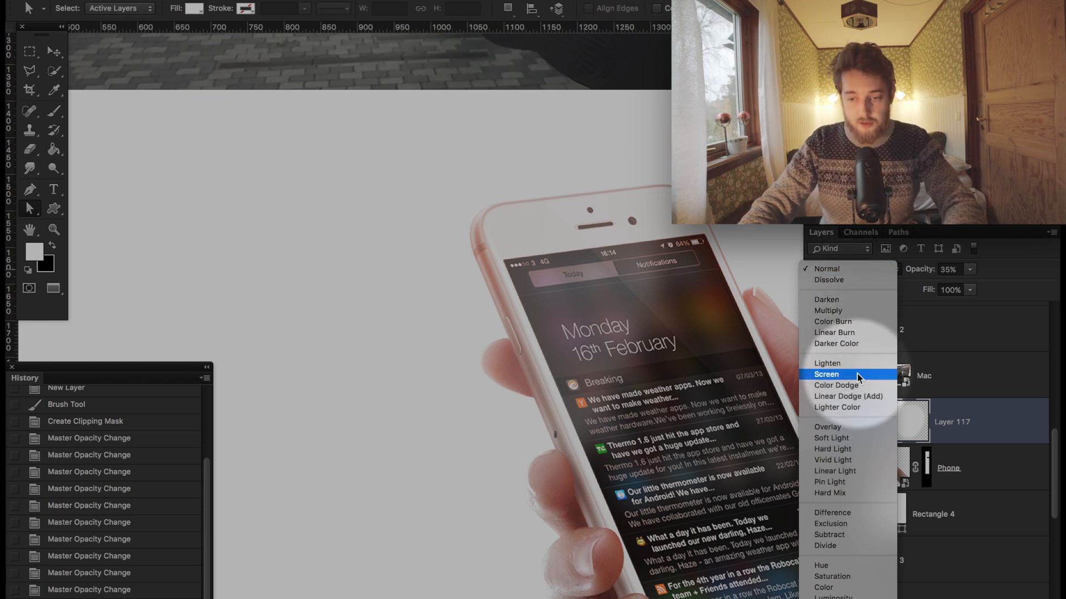
{"action": "mouse_move", "coordinate": [846, 406]}
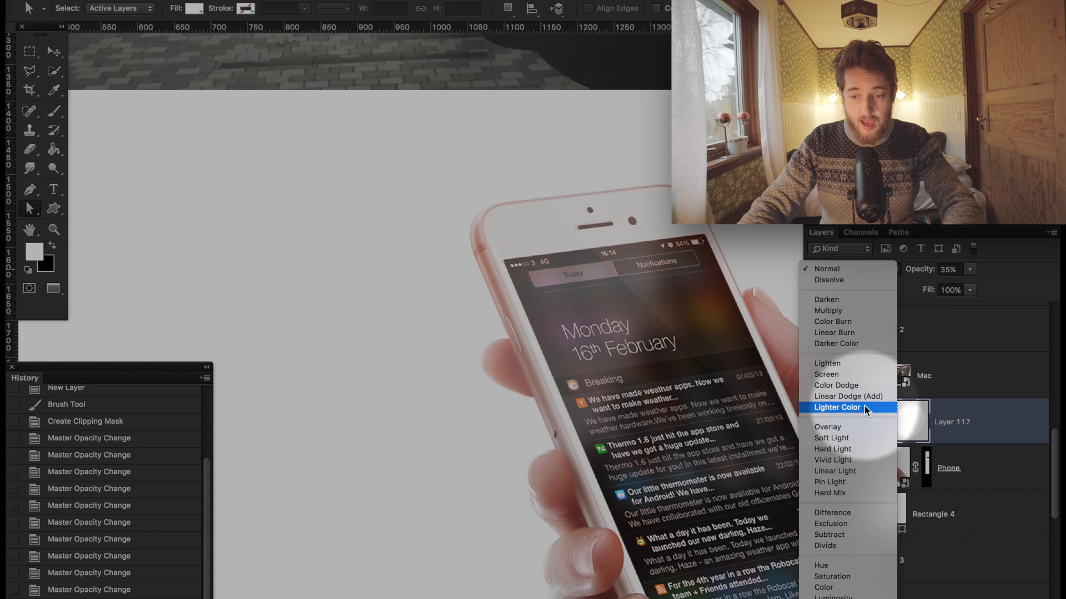
{"action": "mouse_move", "coordinate": [830, 438]}
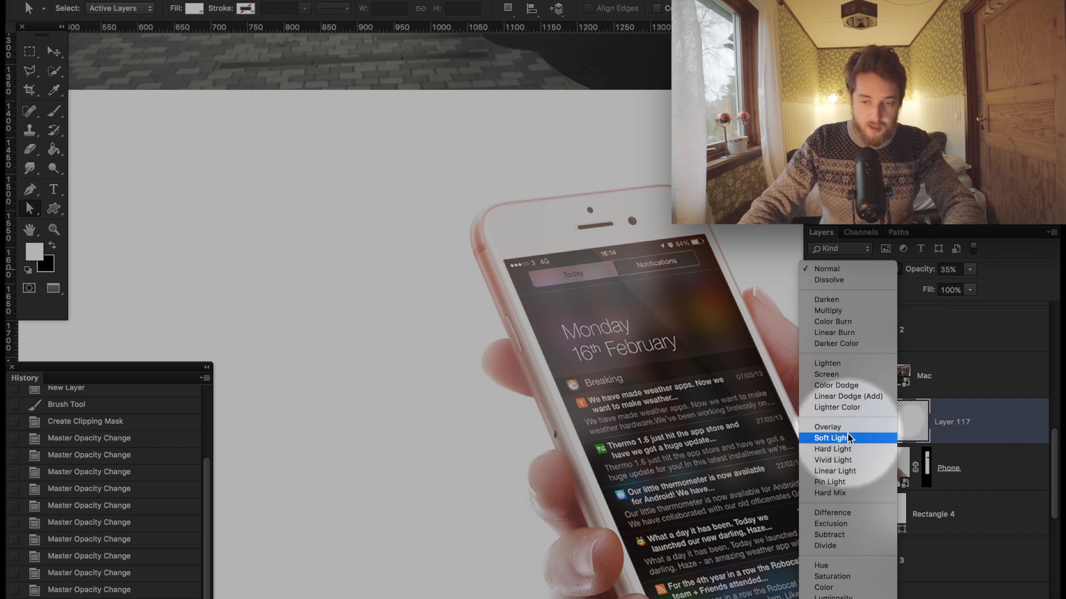
{"action": "mouse_move", "coordinate": [857, 482]}
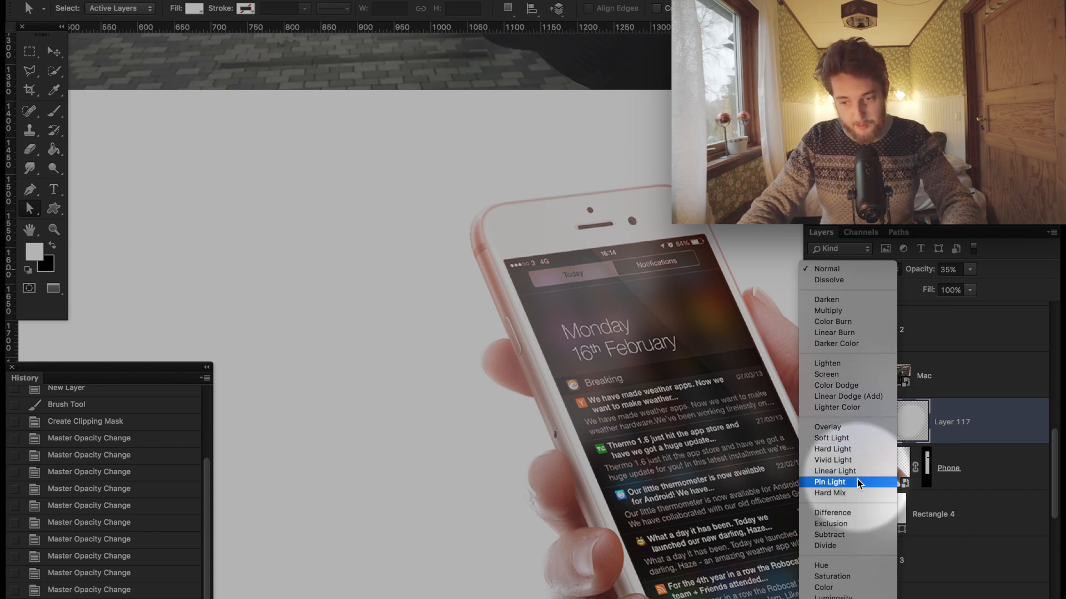
{"action": "mouse_move", "coordinate": [857, 535]}
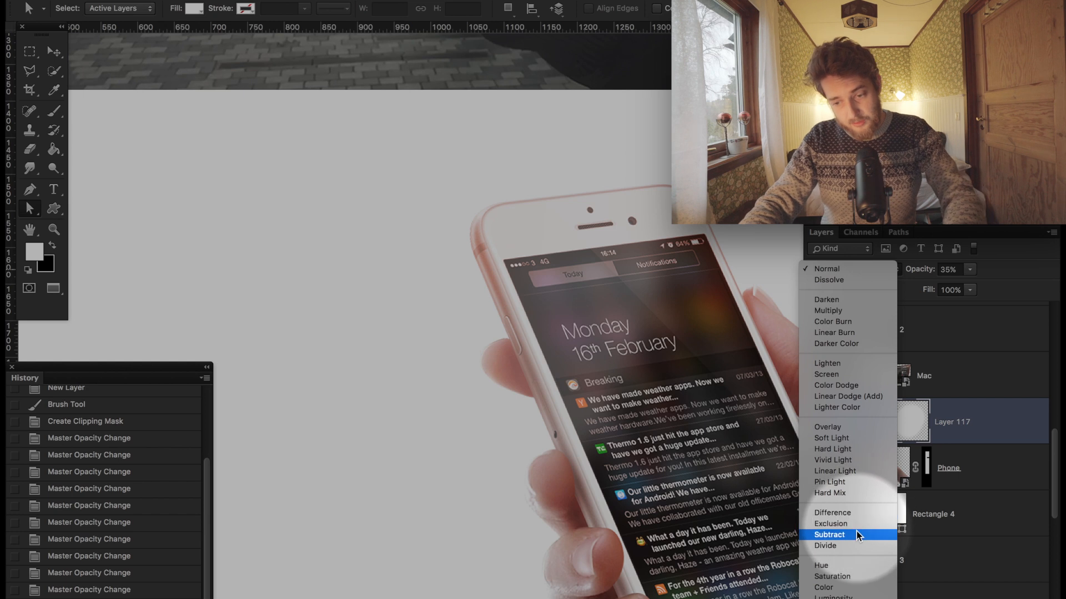
{"action": "mouse_move", "coordinate": [853, 576]}
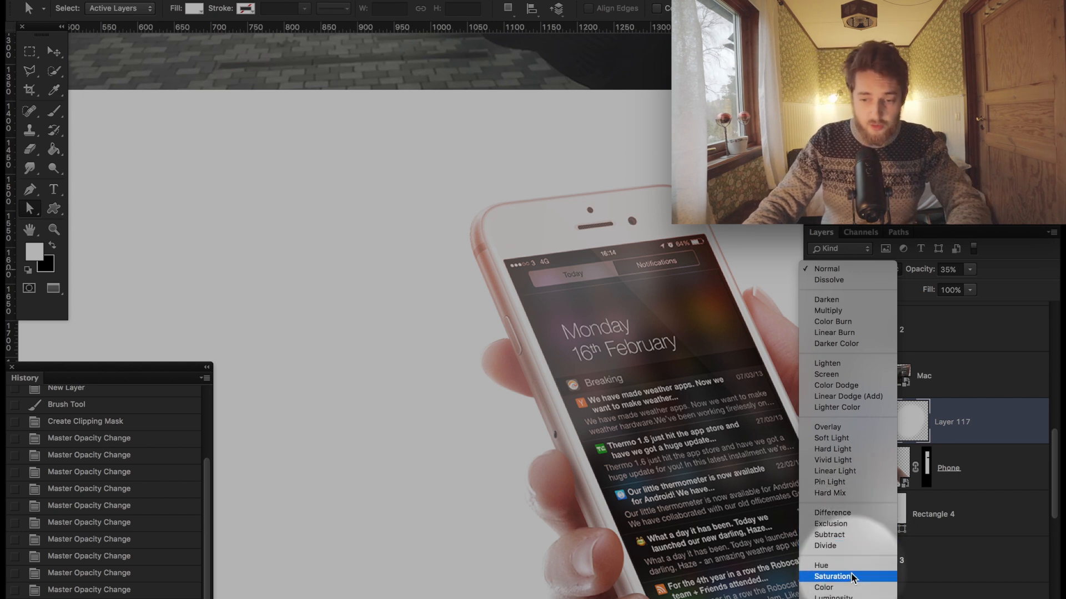
{"action": "mouse_move", "coordinate": [850, 587]}
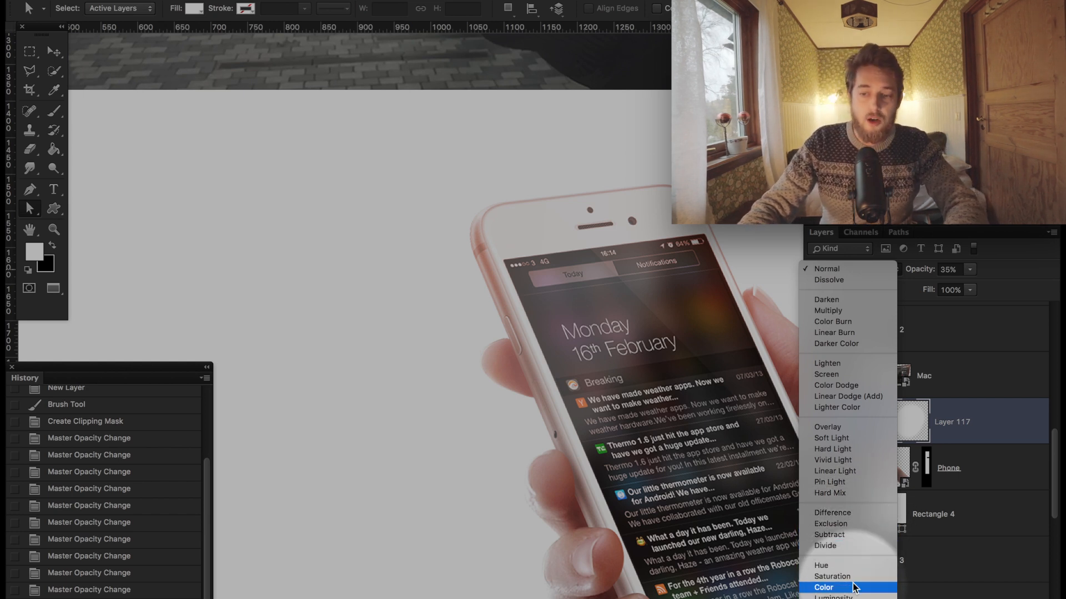
{"action": "mouse_move", "coordinate": [830, 438]}
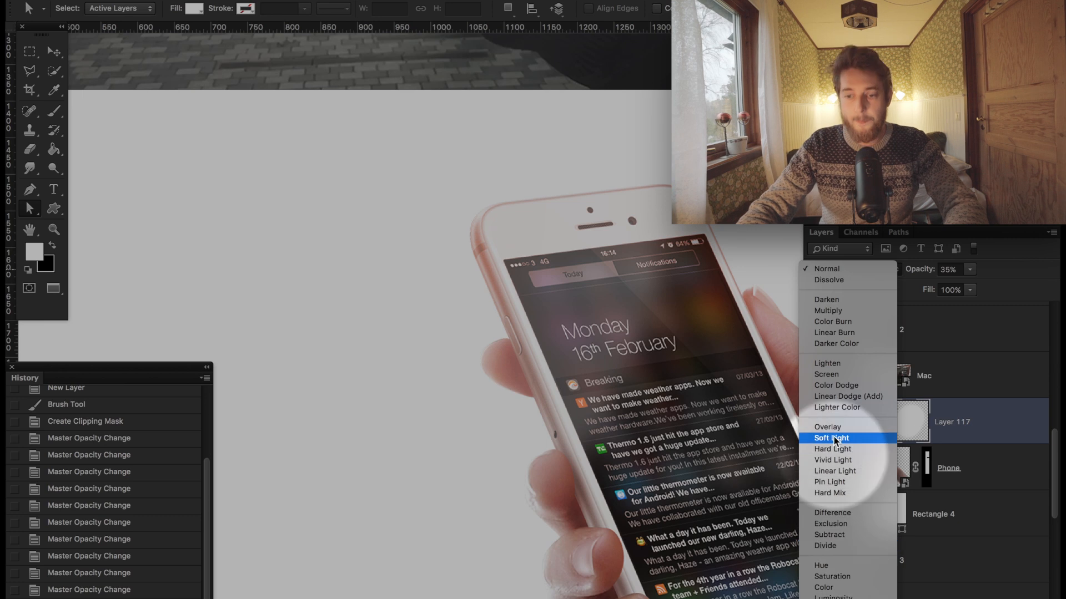
{"action": "mouse_move", "coordinate": [828, 427]}
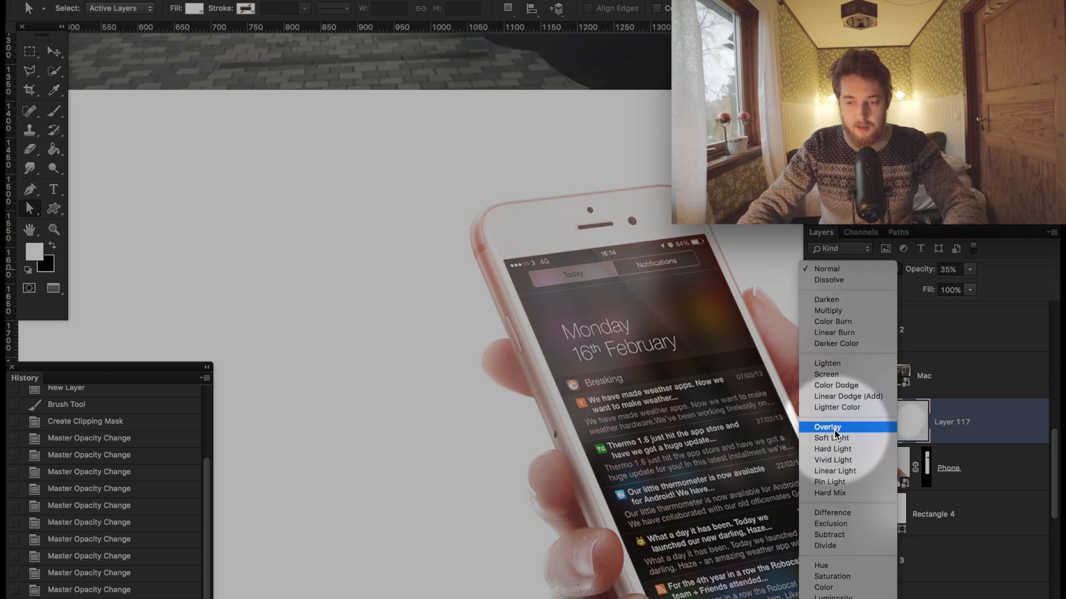
{"action": "left_click", "coordinate": [827, 426]}
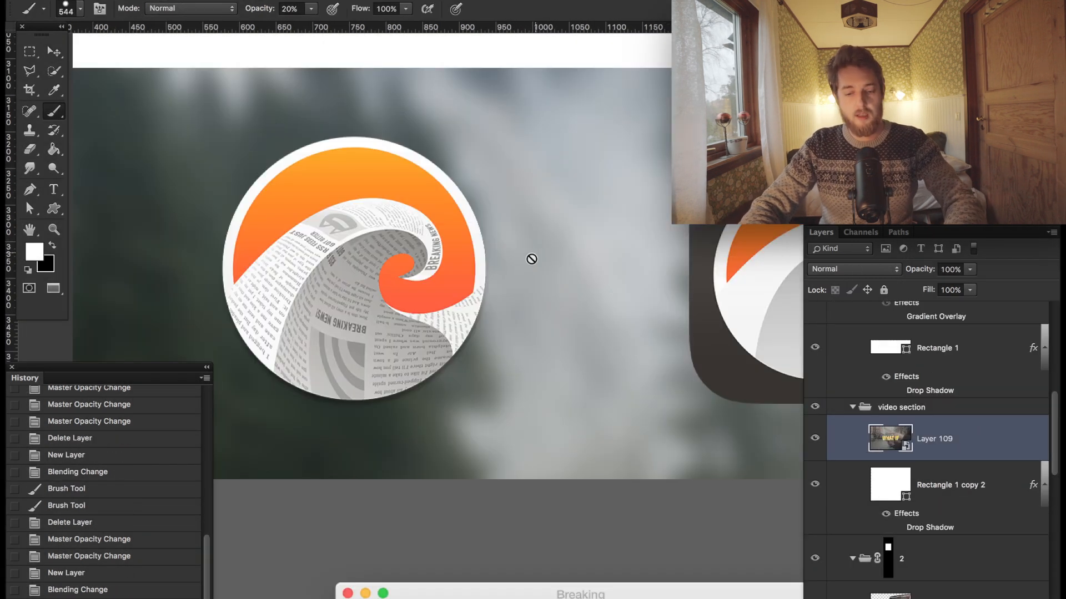
Step: Above the blurred background layer, set the lighting layer to Overlay and paint white light at the icon centre
{"action": "left_click", "coordinate": [54, 51]}
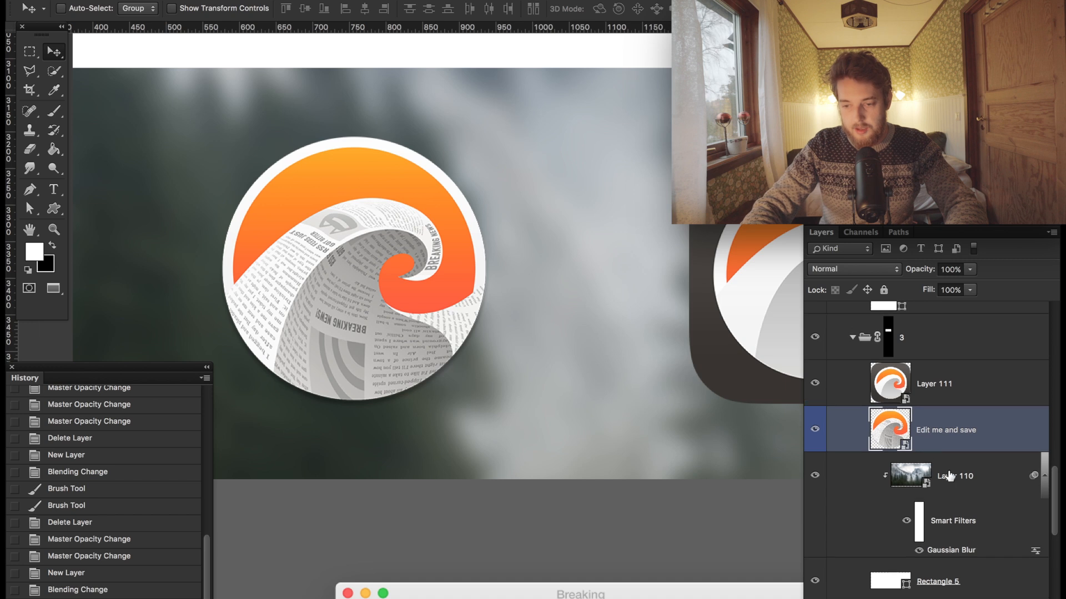
{"action": "left_click", "coordinate": [954, 476]}
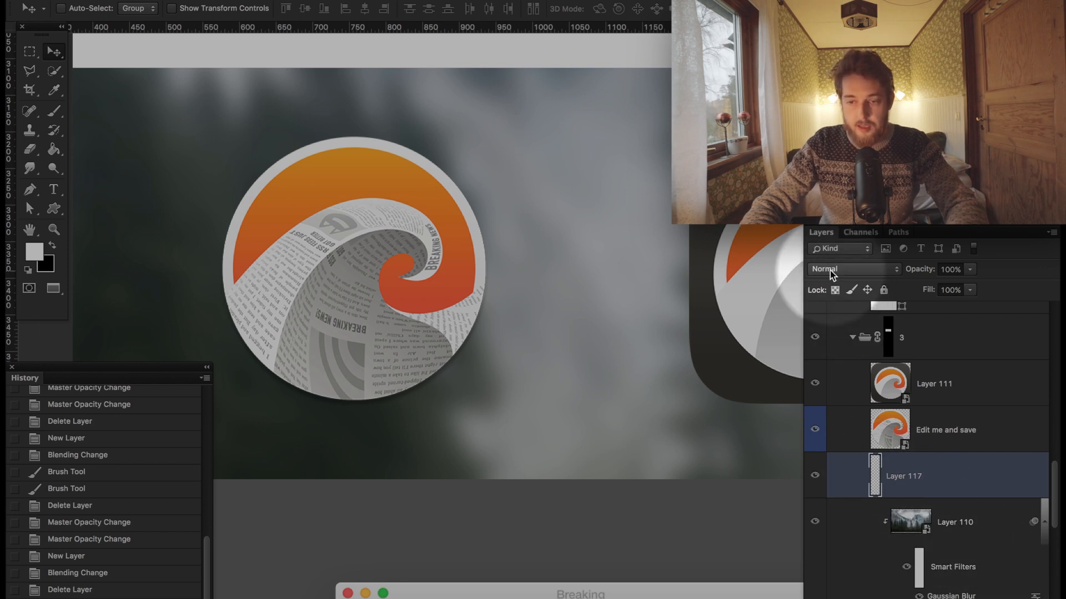
{"action": "left_click", "coordinate": [853, 269]}
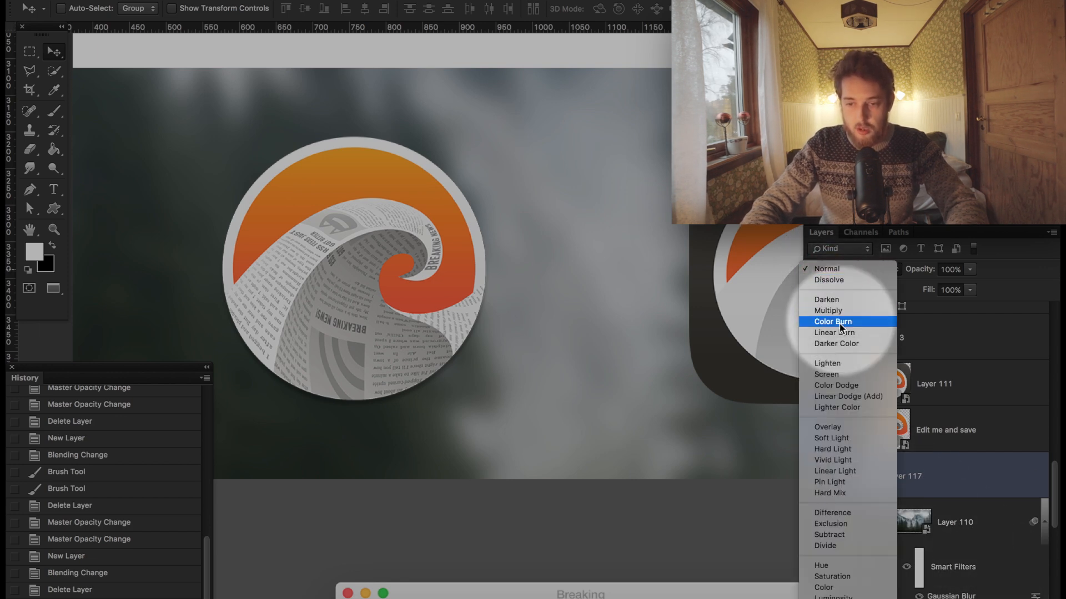
{"action": "left_click", "coordinate": [827, 427]}
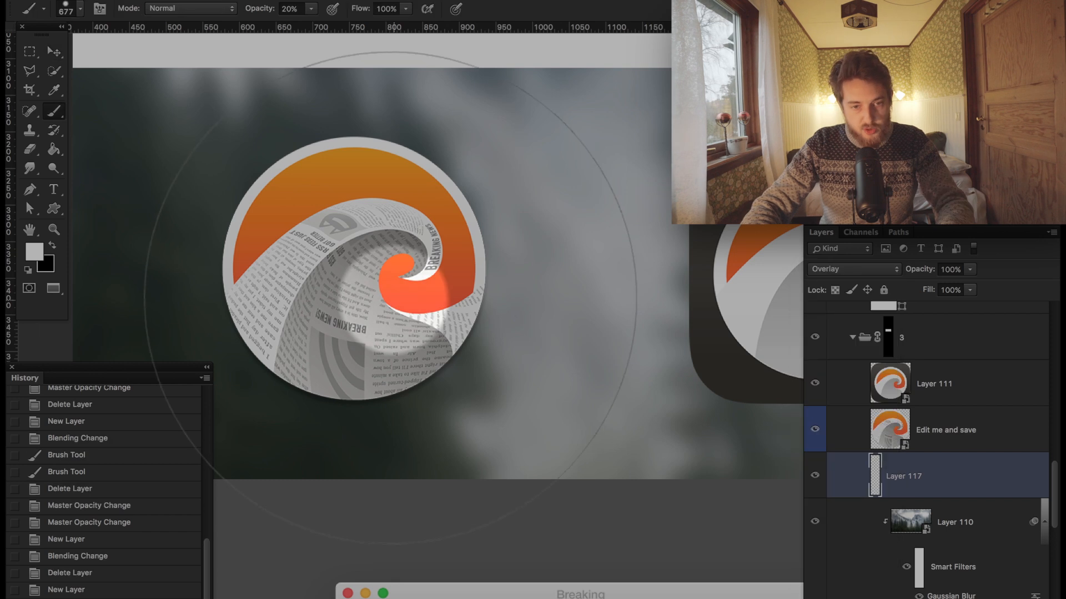
{"action": "left_click", "coordinate": [323, 292]}
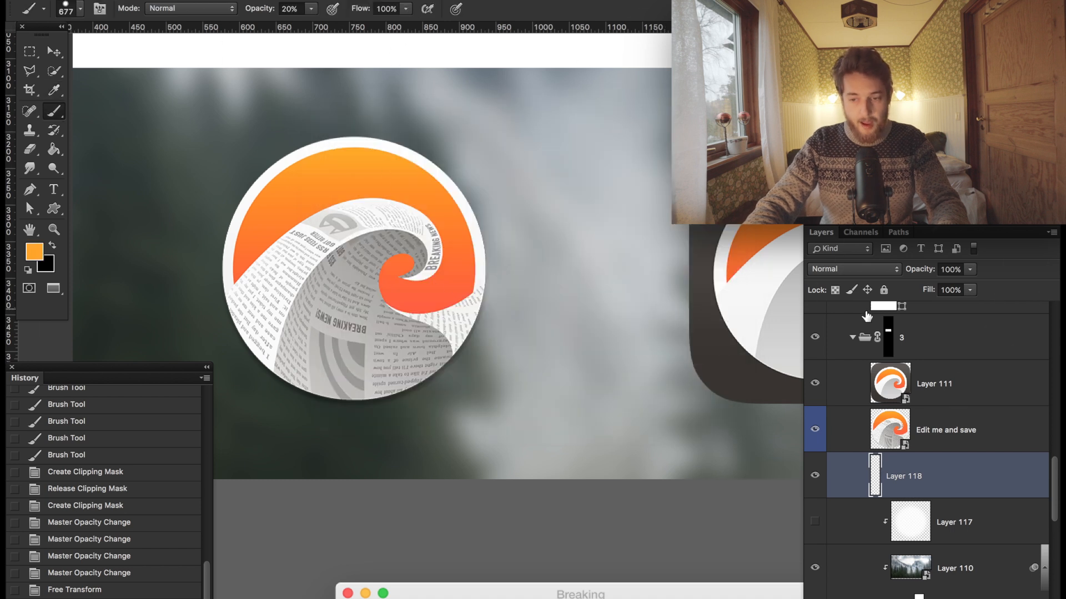
Step: Set the new layer to Overlay and start painting orange and blue glow around the icon
{"action": "left_click", "coordinate": [288, 8]}
{"action": "type", "text": "10"}
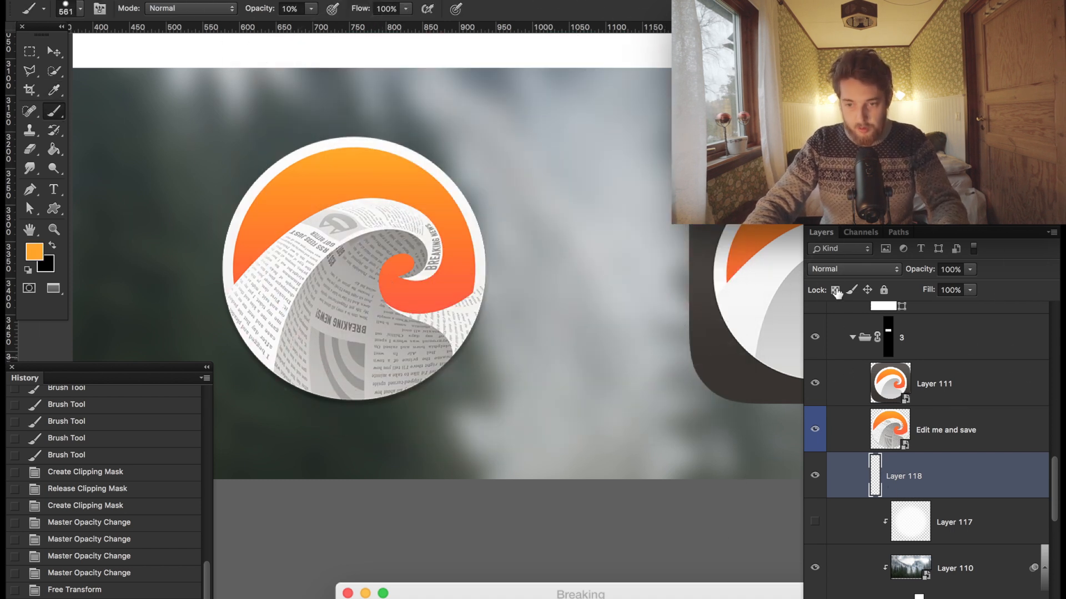
{"action": "left_click", "coordinate": [853, 270]}
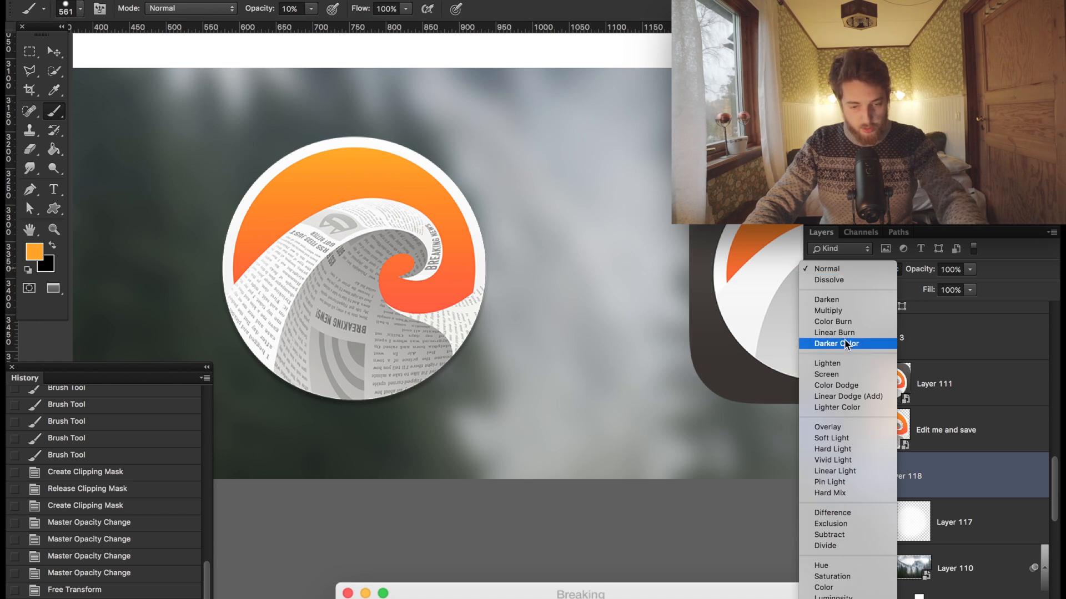
{"action": "scroll", "scroll_direction": "down", "scroll_amount": 3}
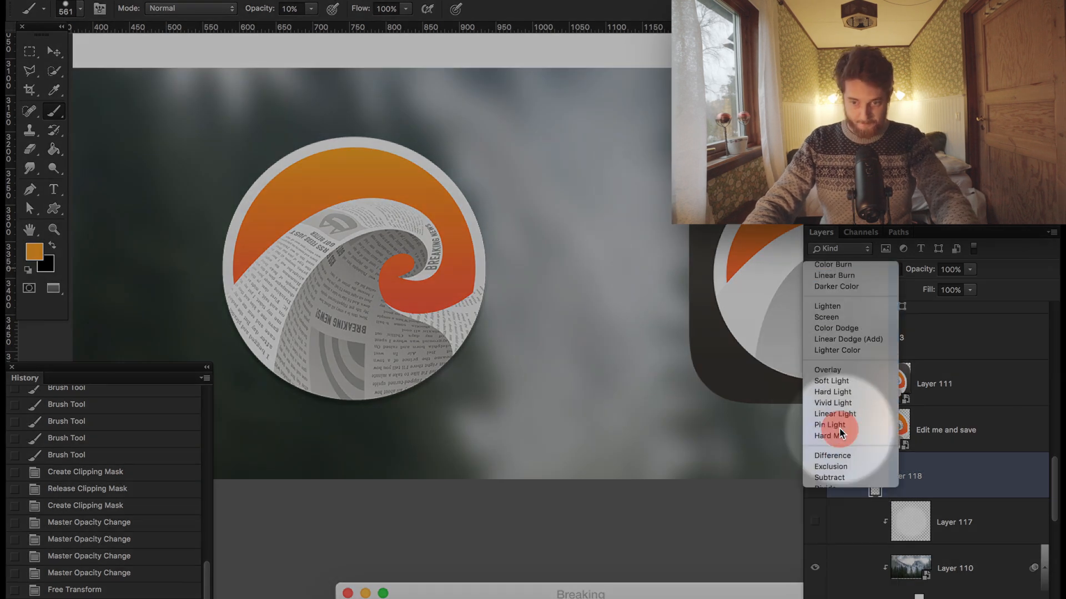
{"action": "left_click", "coordinate": [827, 369]}
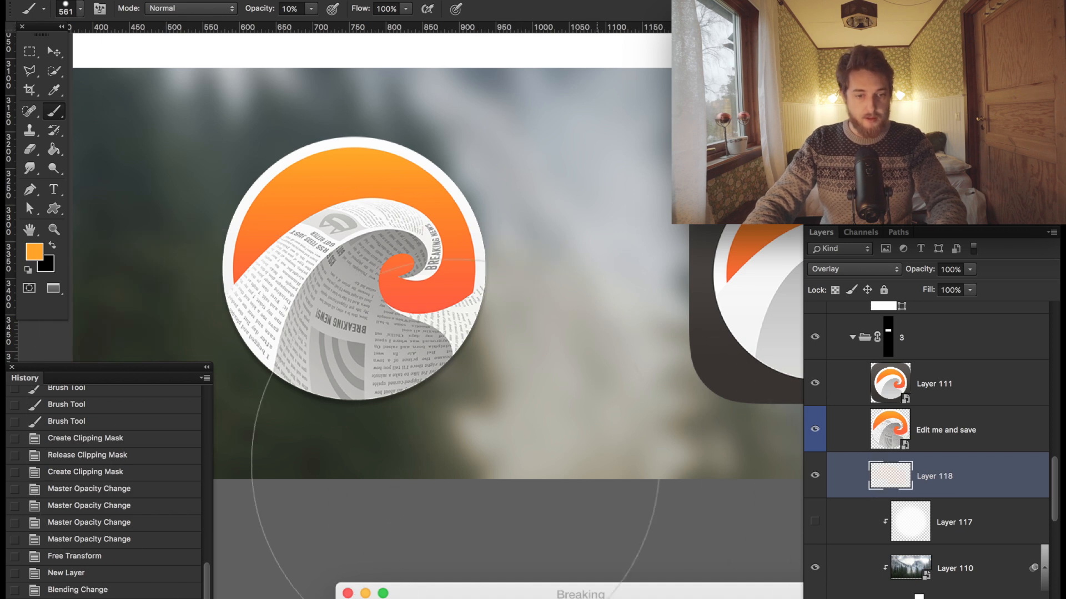
{"action": "left_click", "coordinate": [34, 252]}
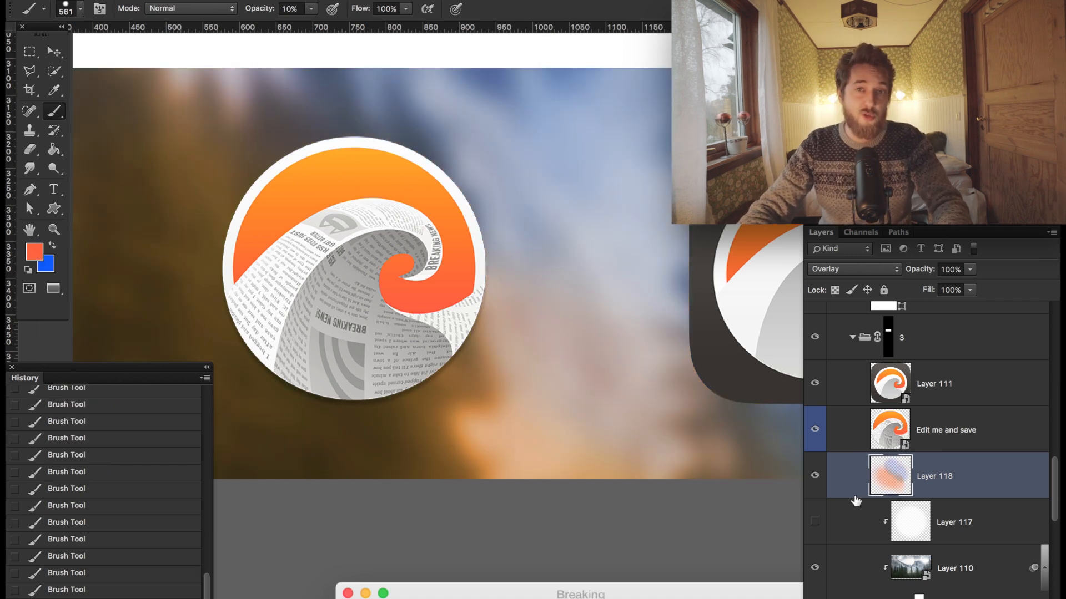
{"action": "mouse_move", "coordinate": [850, 500]}
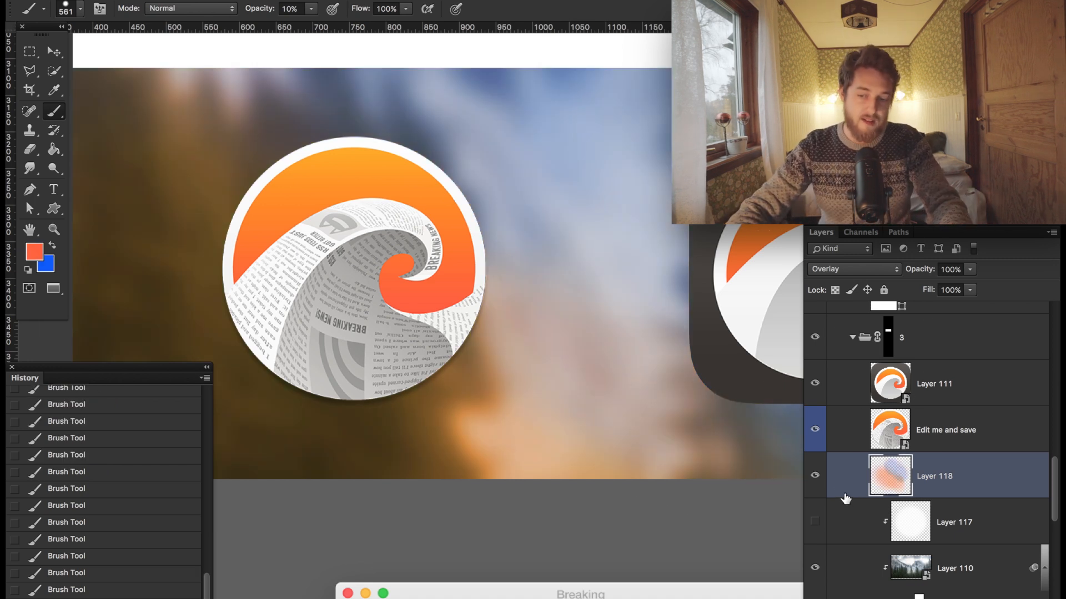
{"action": "mouse_move", "coordinate": [815, 475]}
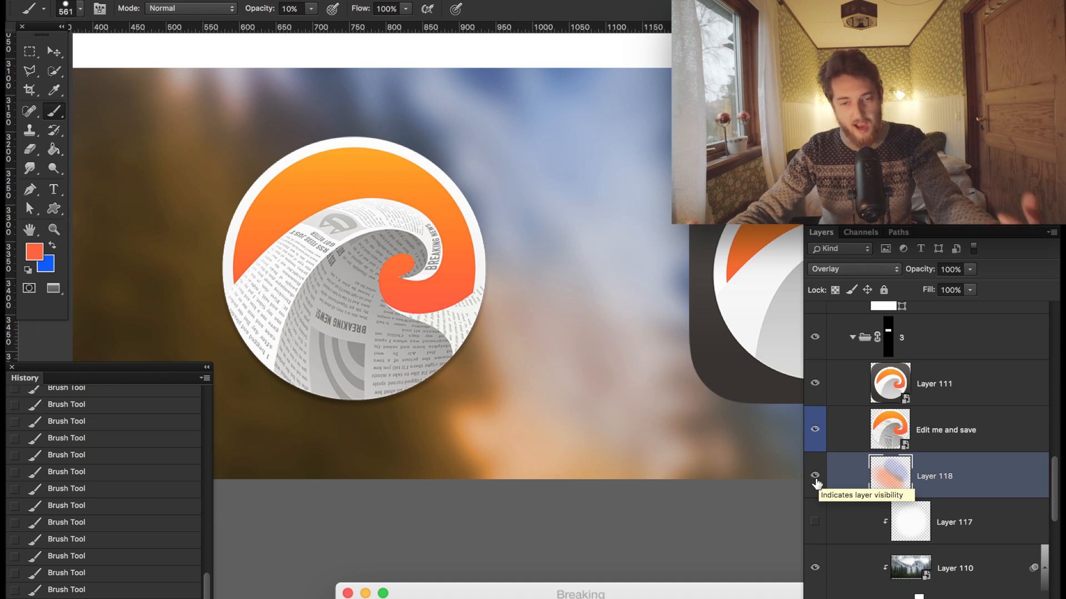